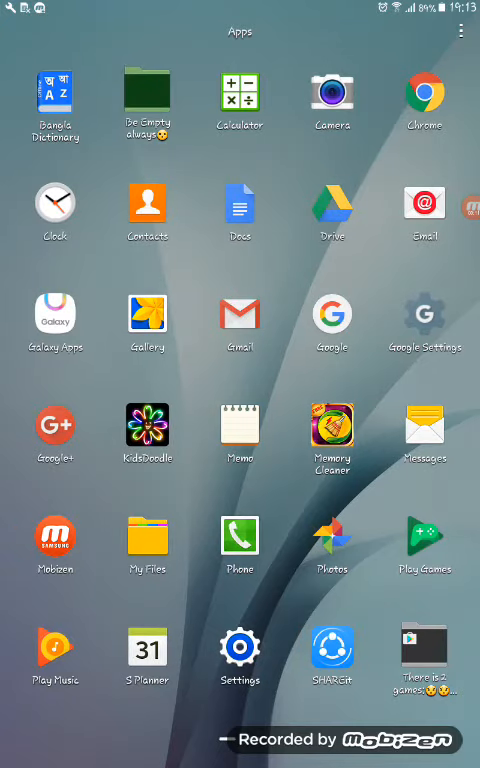
- Bring up the dialer keypad and enter the short code *#123, then clear it
{"action": "left_click", "coordinate": [240, 544]}
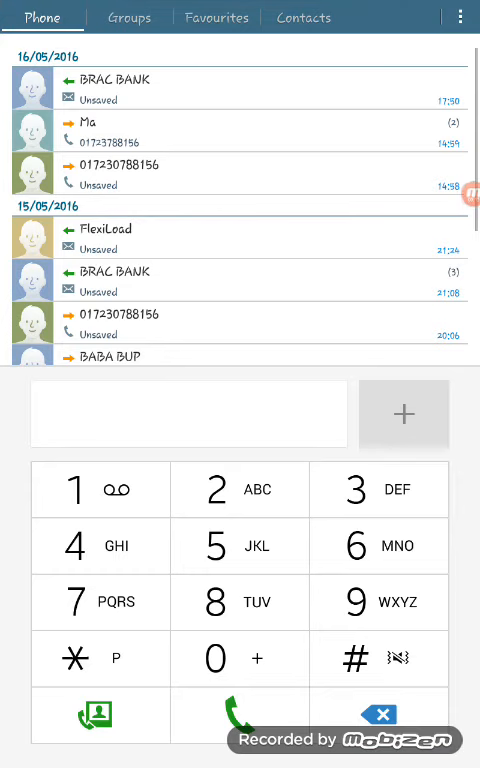
{"action": "left_click", "coordinate": [74, 660]}
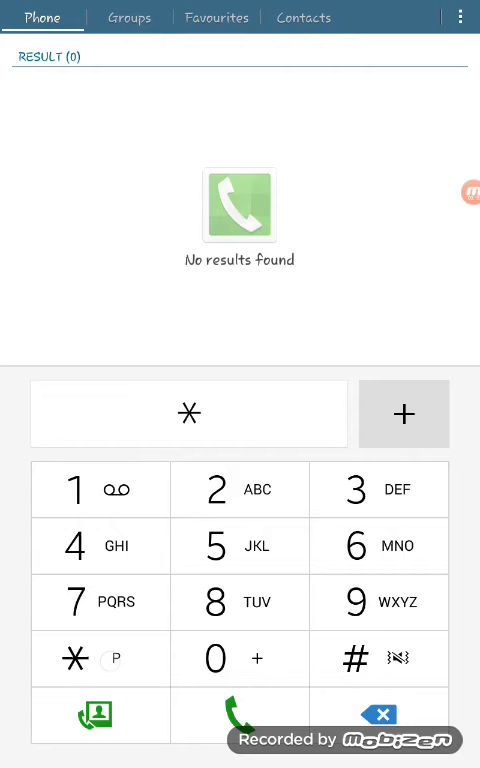
{"action": "left_click", "coordinate": [354, 658]}
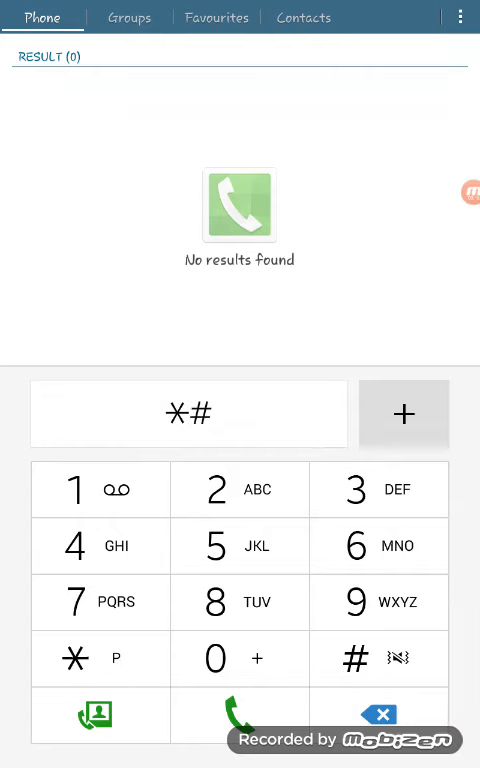
{"action": "left_click", "coordinate": [100, 546]}
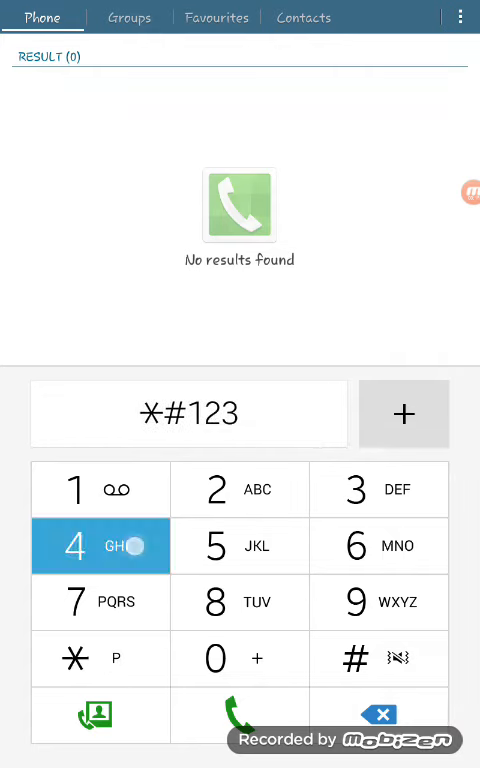
{"action": "left_click", "coordinate": [378, 716]}
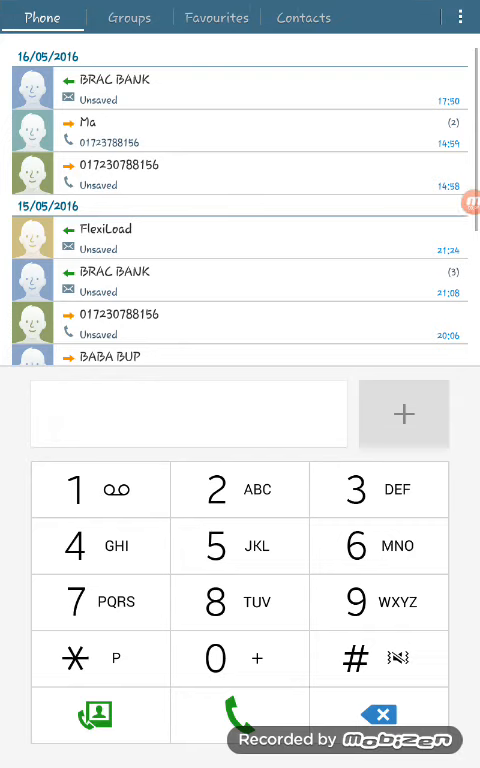
- Dial *#7353 to launch the hidden hardware test menu (Melody through Light Sensor)
{"action": "left_click", "coordinate": [72, 660]}
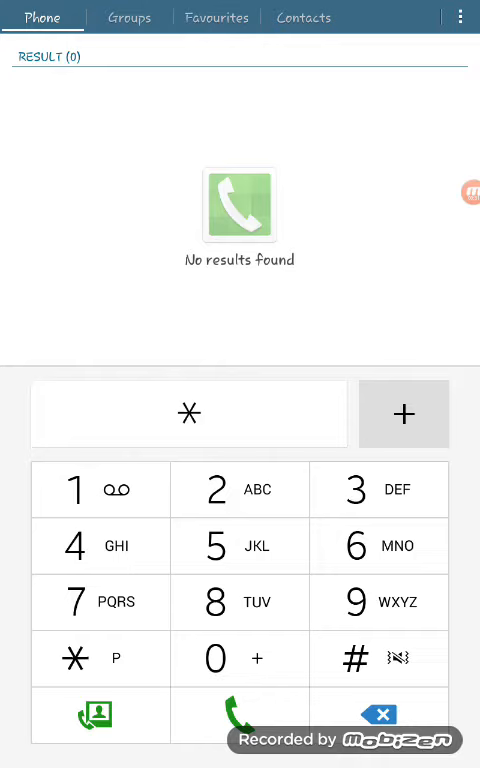
{"action": "left_click", "coordinate": [348, 660]}
{"action": "type", "text": "#7353"}
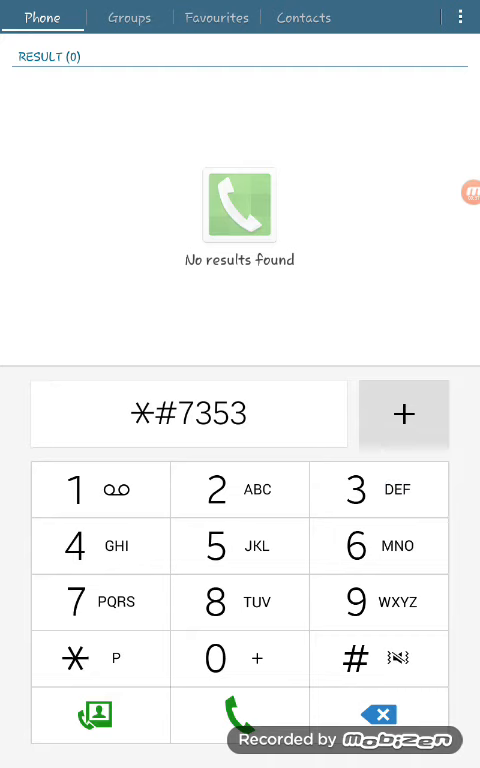
{"action": "left_click", "coordinate": [240, 716]}
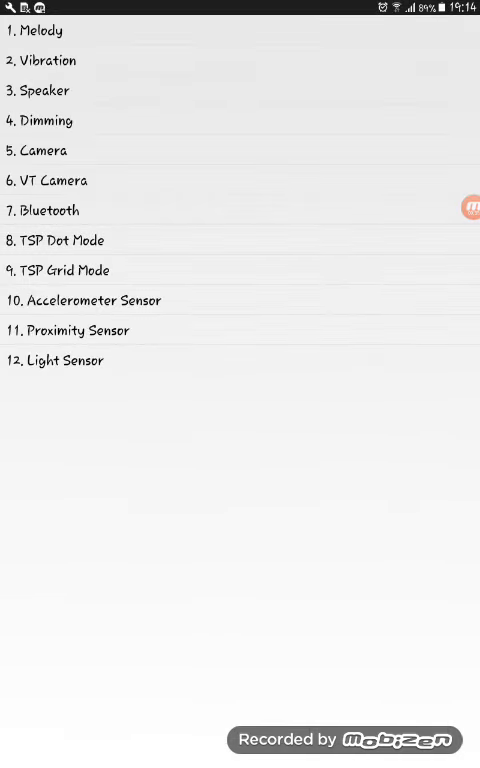
{"action": "left_click", "coordinate": [40, 32]}
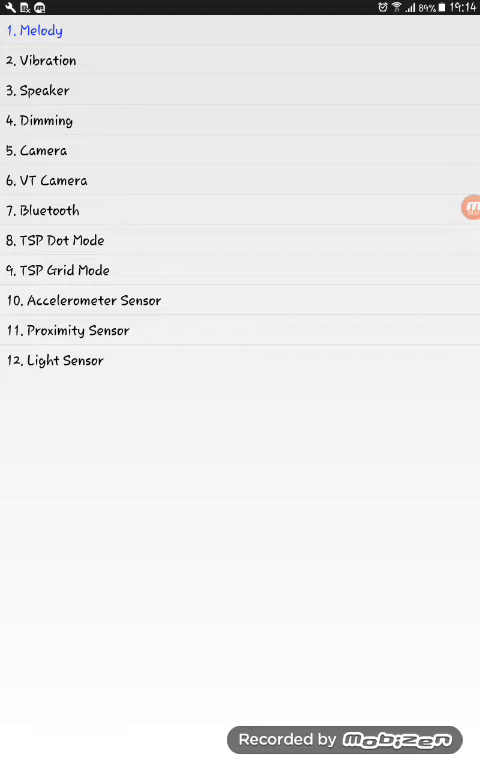
{"action": "left_click", "coordinate": [196, 60]}
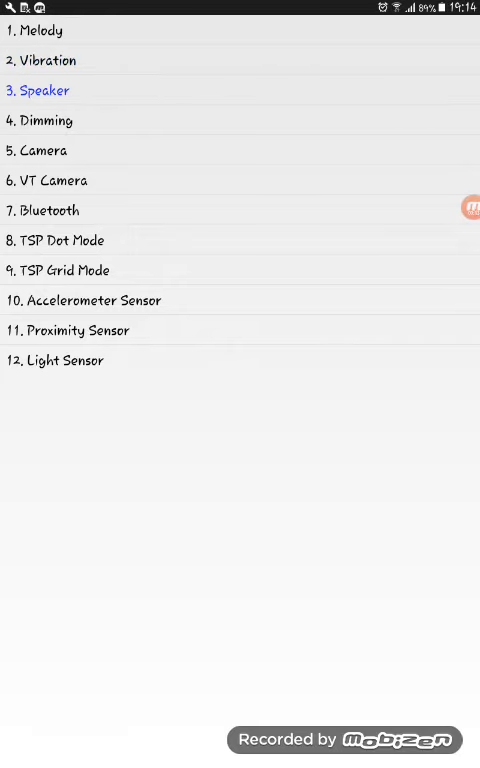
{"action": "left_click", "coordinate": [44, 120]}
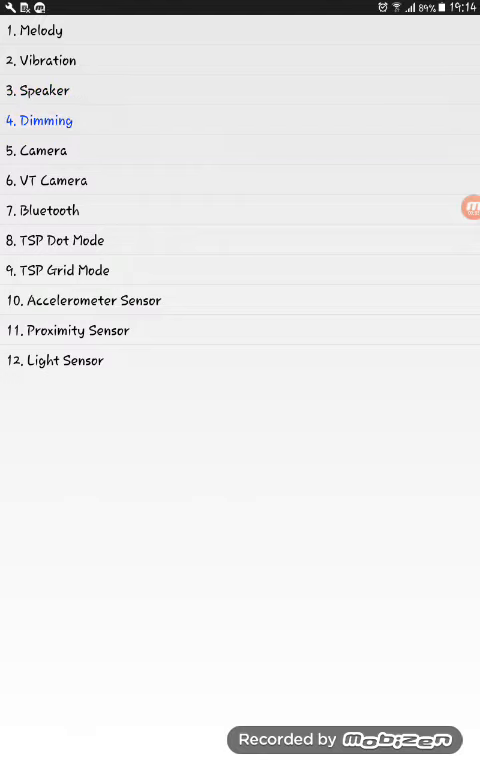
{"action": "left_click", "coordinate": [48, 120]}
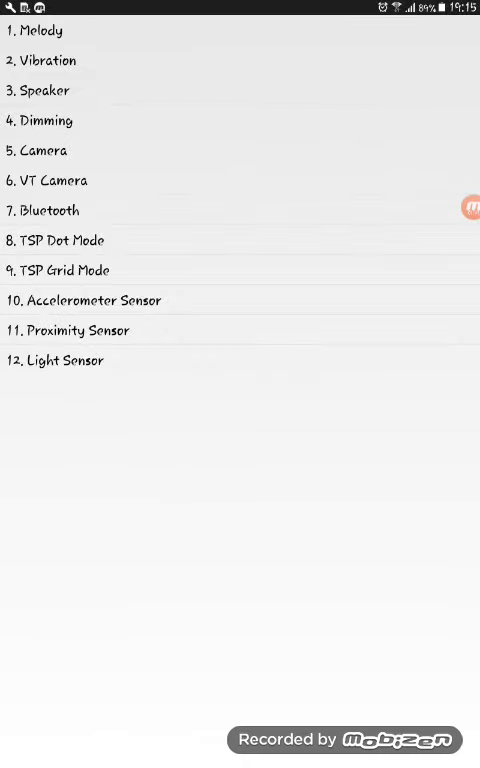
{"action": "left_click", "coordinate": [42, 30]}
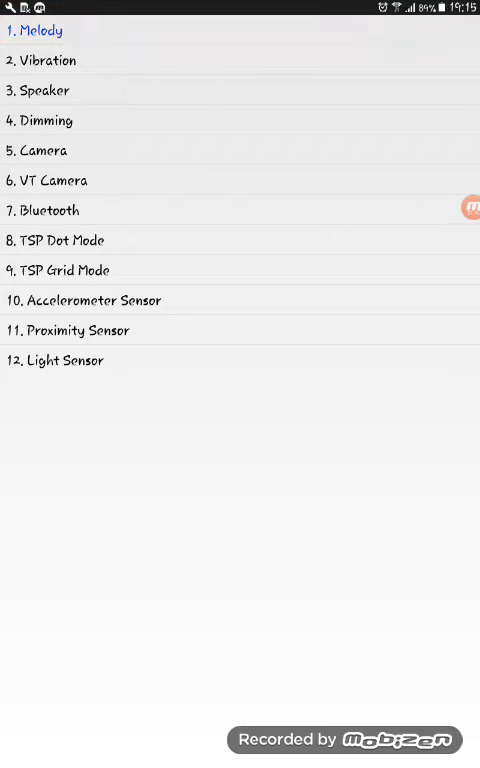